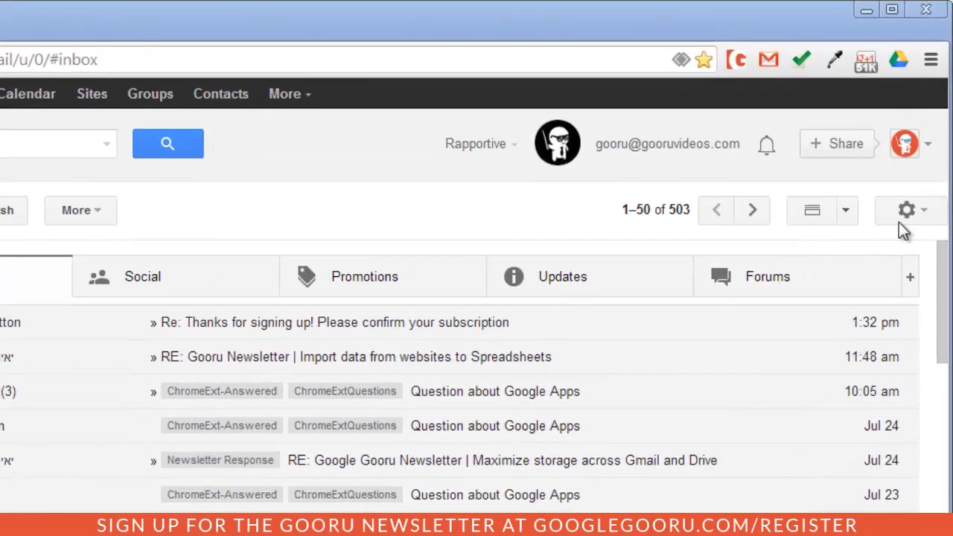
From Gmail's gear menu, reach the Admin console and its Drive service settings
left_click(906, 209)
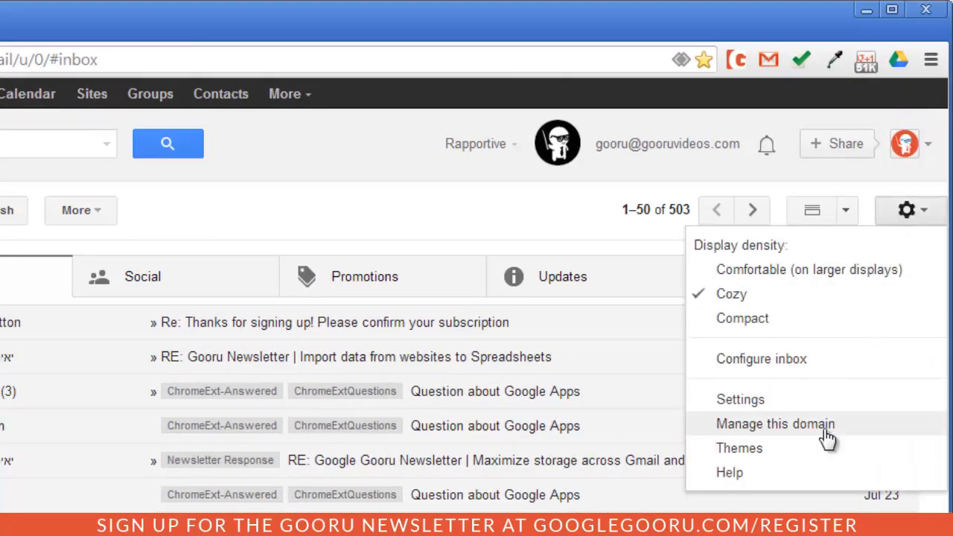
left_click(776, 424)
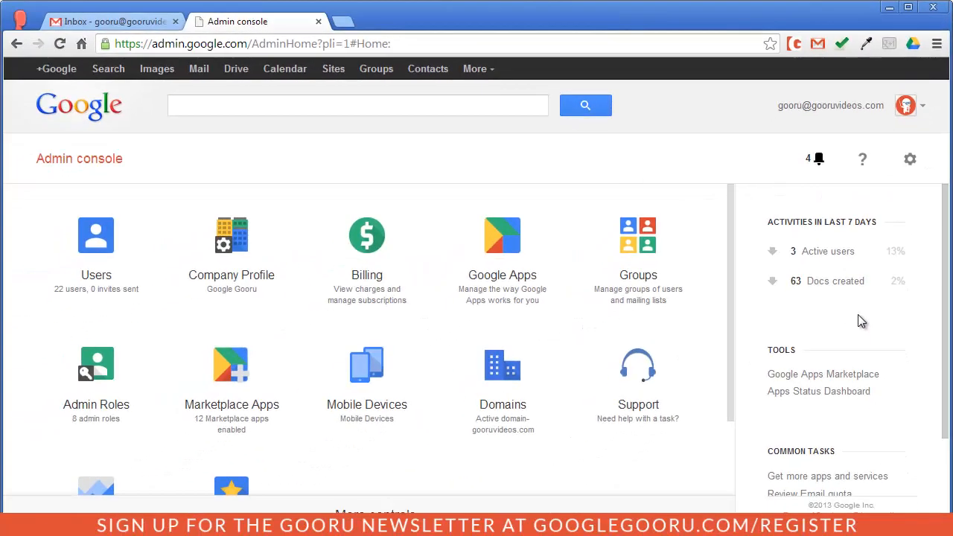
left_click(502, 236)
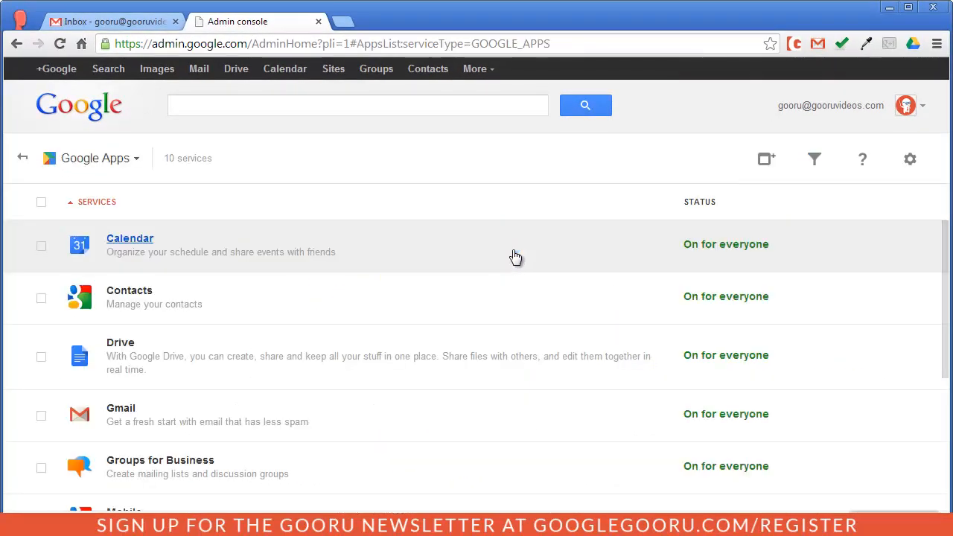
left_click(120, 342)
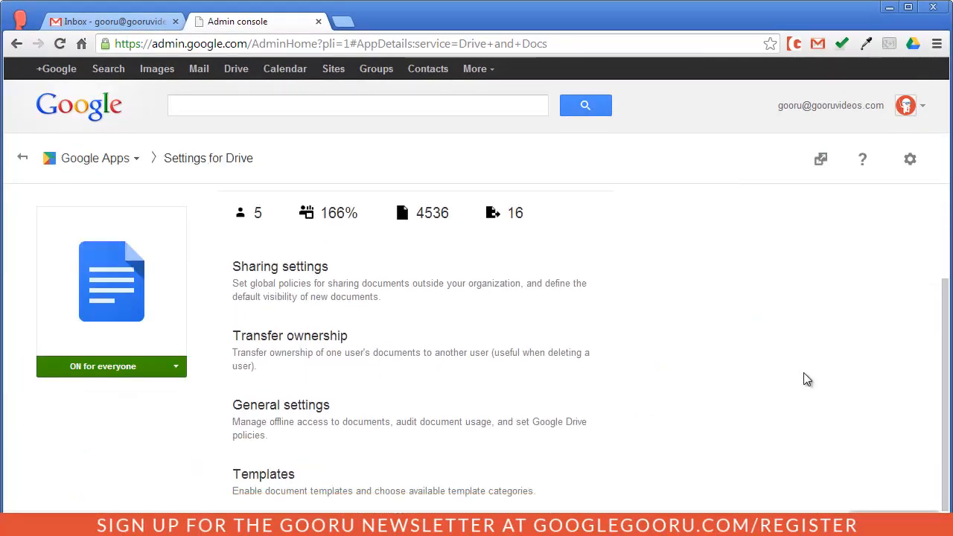
Enable document audit under Docs auditing in Drive's General settings and save the change
left_click(281, 404)
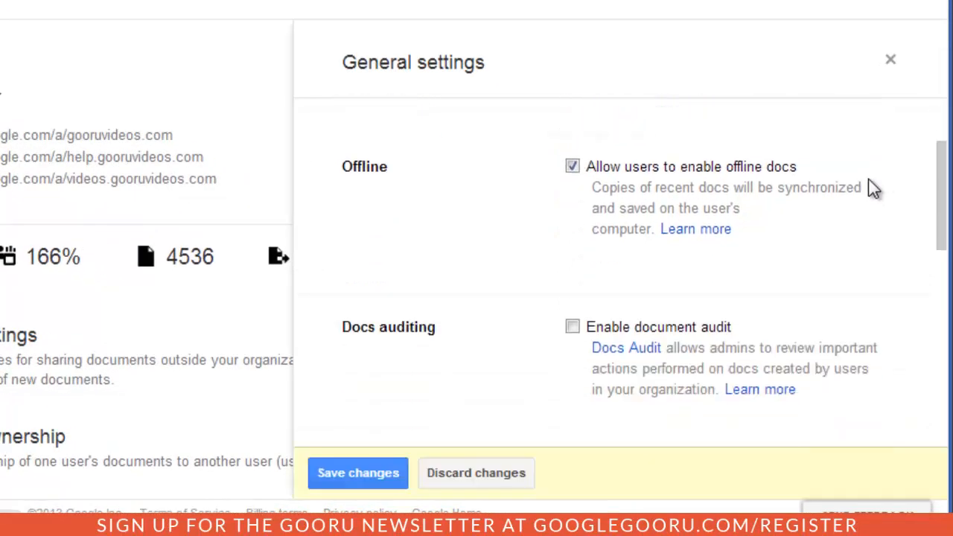
scroll("down", 3)
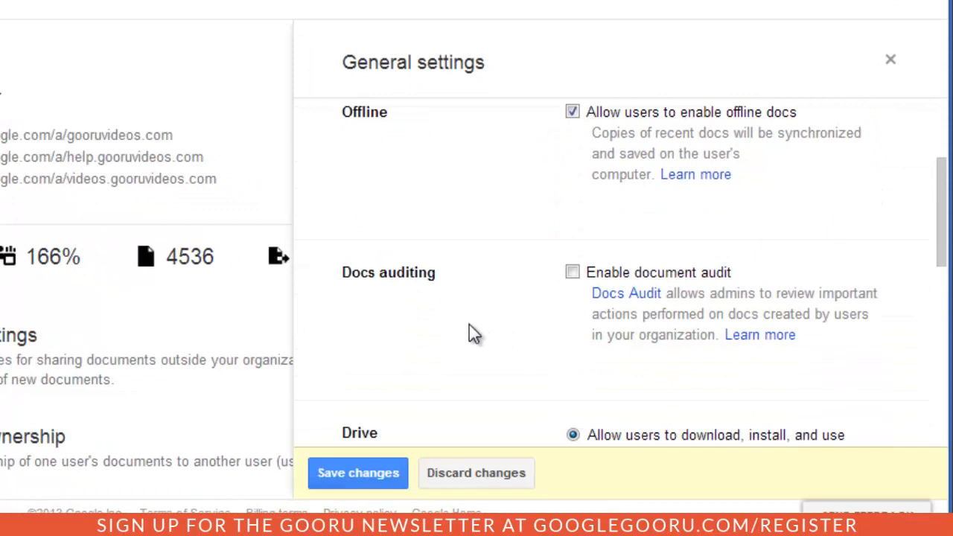
mouse_move(596, 337)
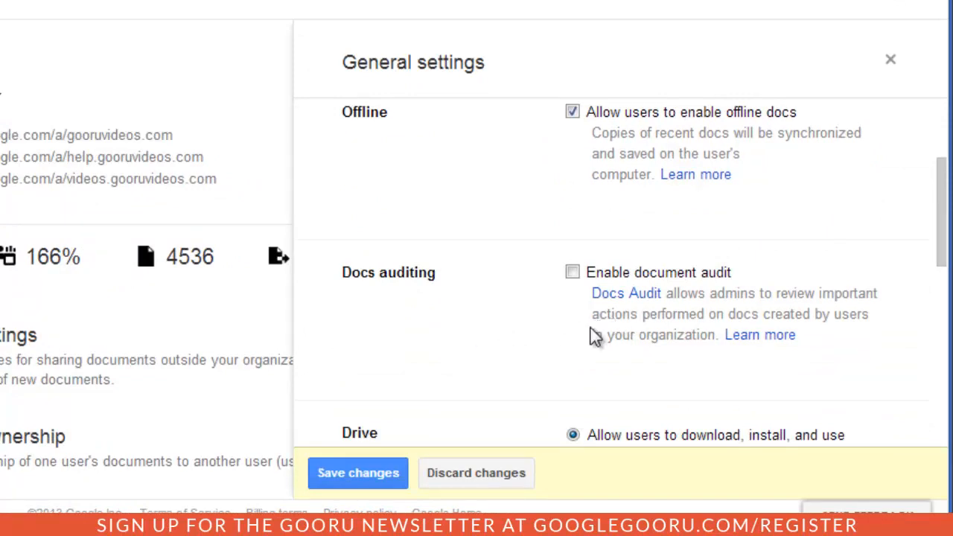
mouse_move(557, 314)
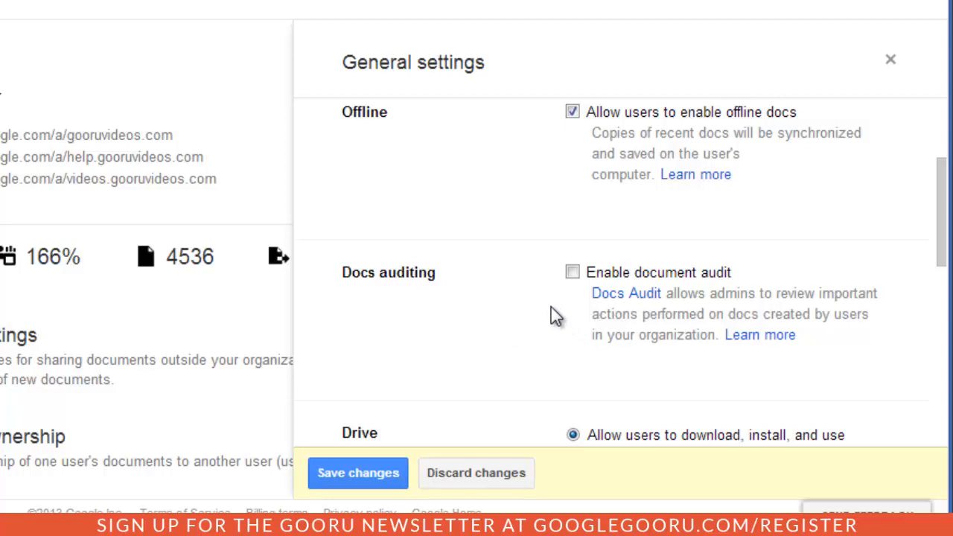
left_click(572, 272)
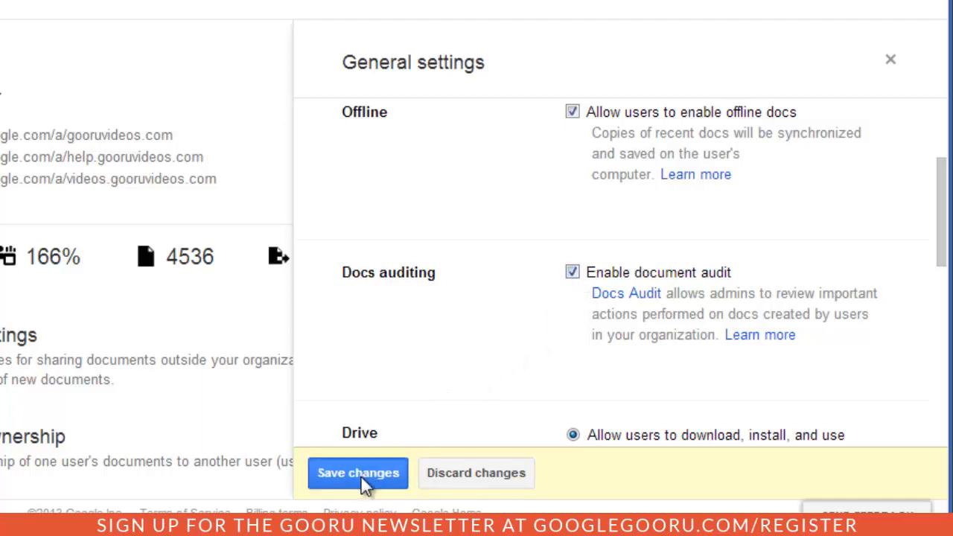
left_click(357, 472)
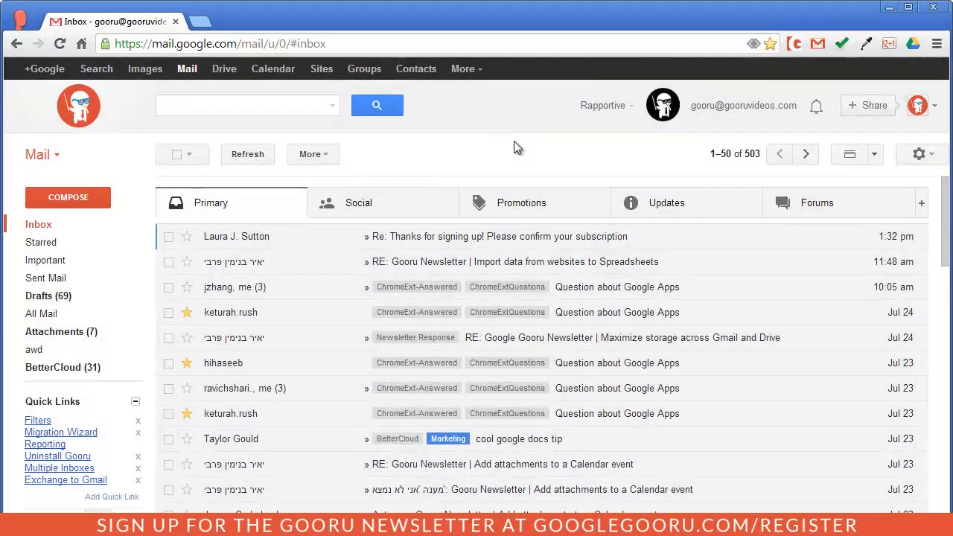
Go back to the Admin console home and enter the Reports section
left_click(920, 154)
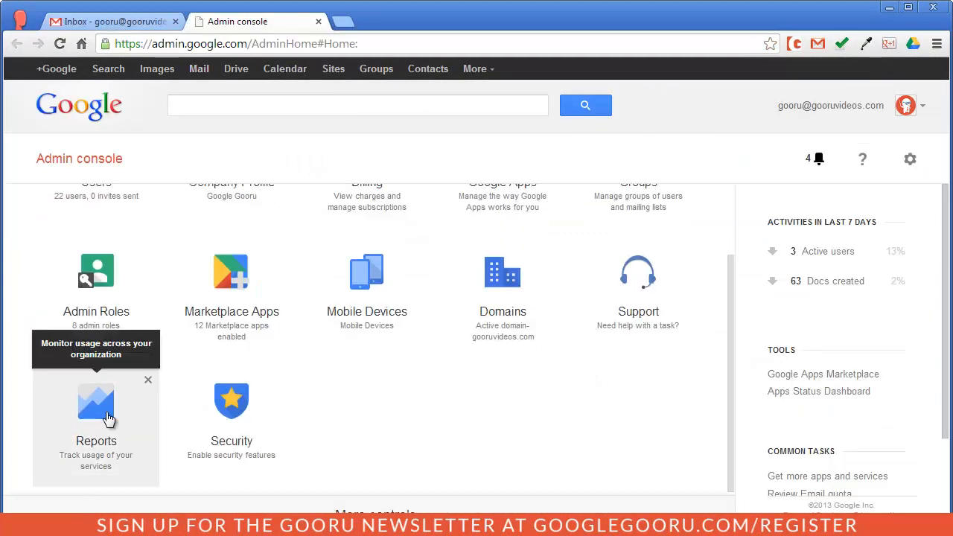
left_click(96, 405)
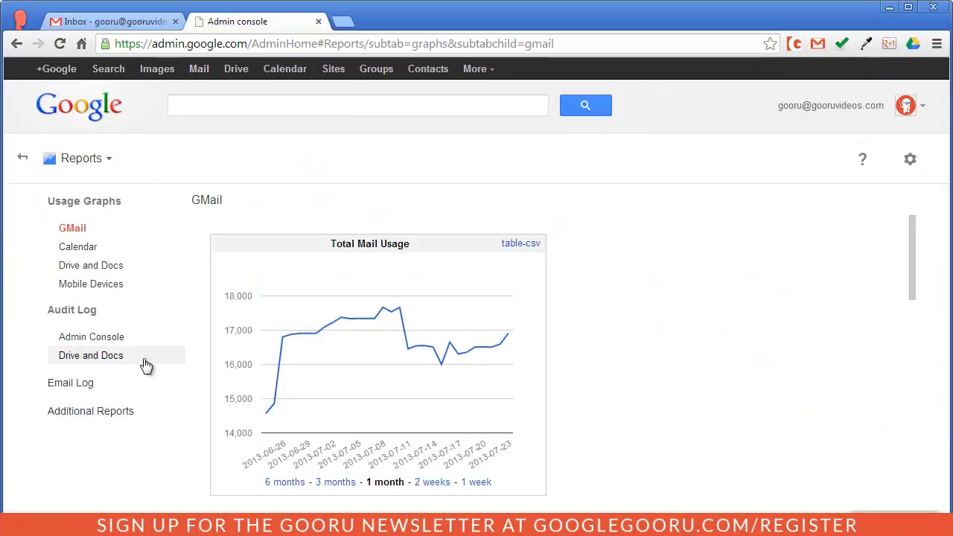
mouse_move(136, 330)
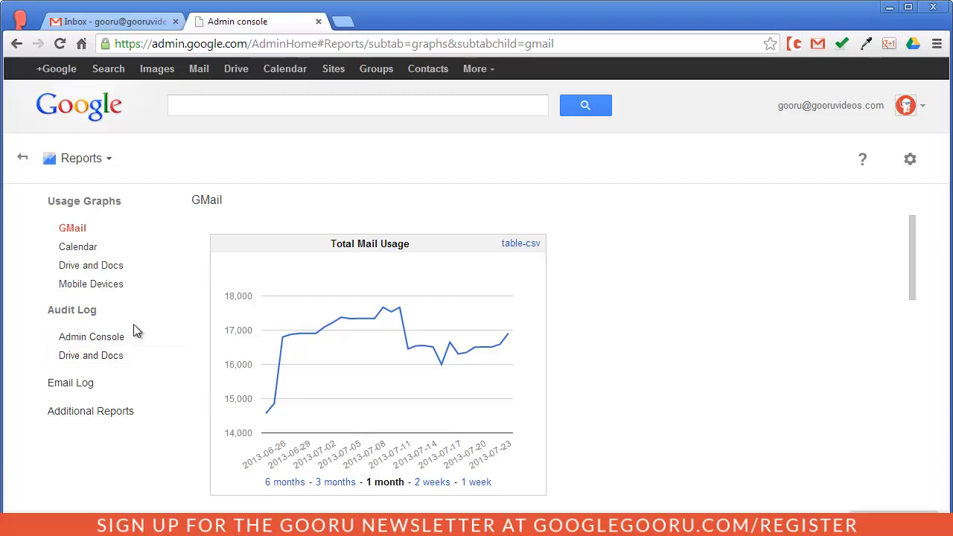
Show the Drive and Docs audit log from the Reports sidebar
left_click(91, 355)
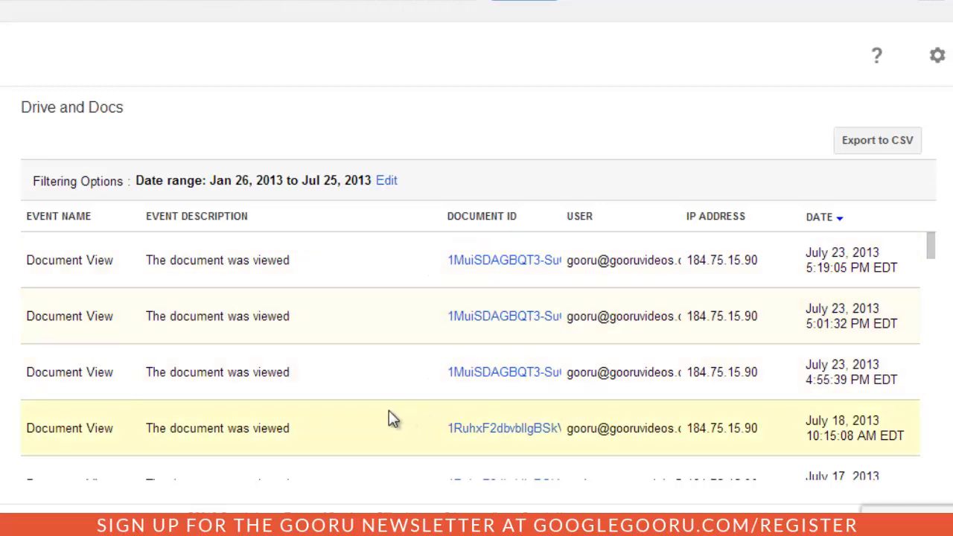
mouse_move(389, 416)
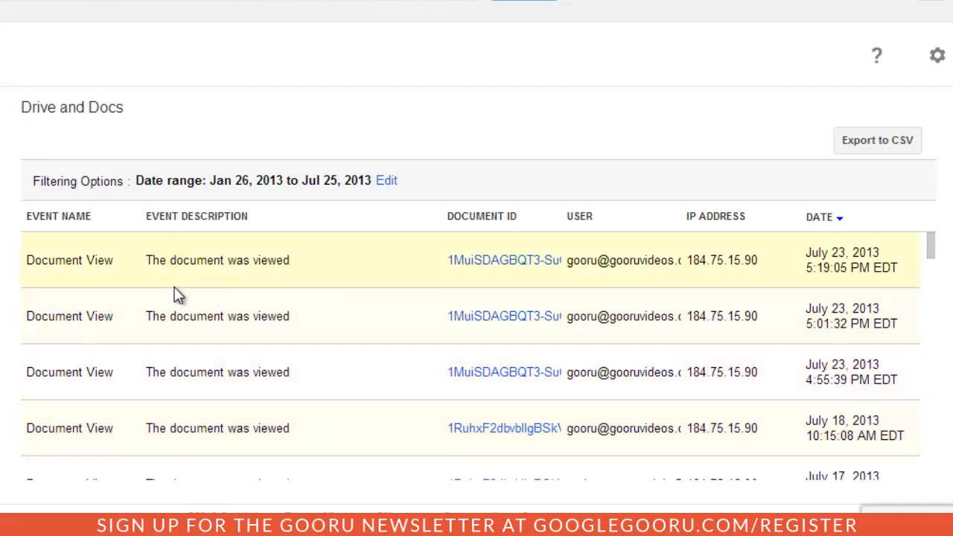
mouse_move(467, 437)
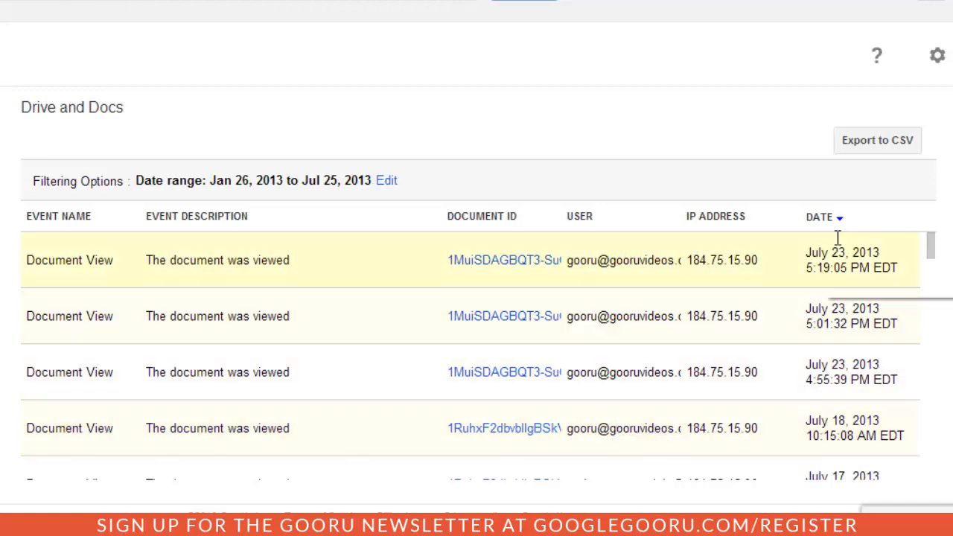
mouse_move(873, 192)
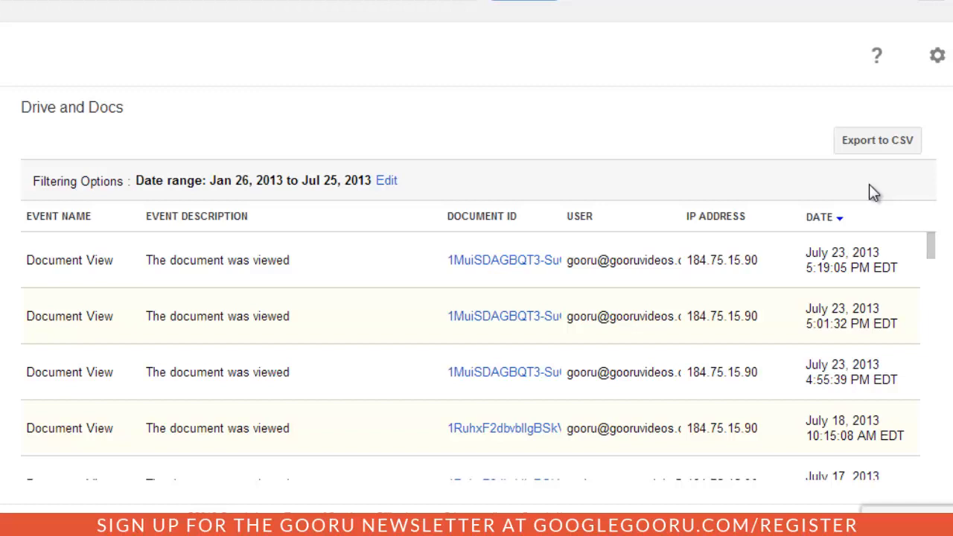
mouse_move(473, 190)
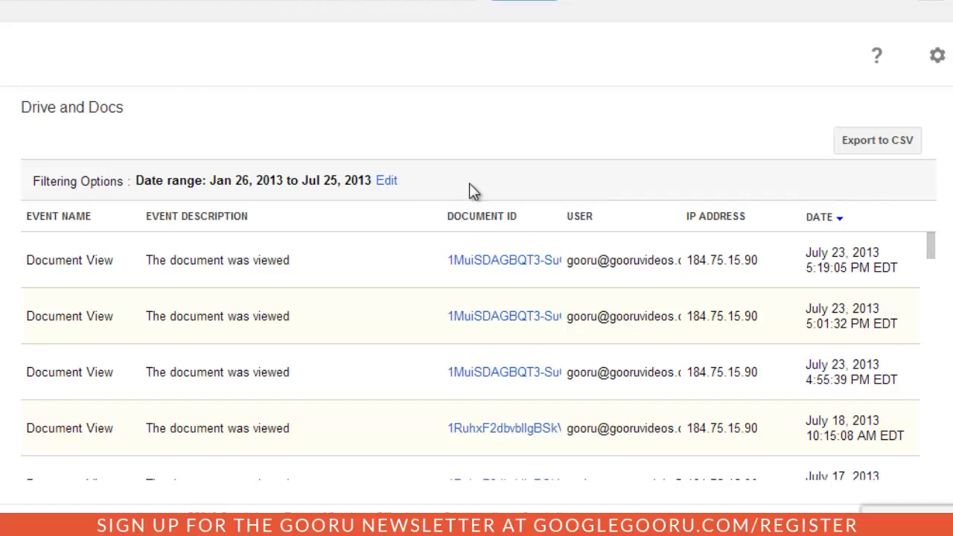
mouse_move(402, 193)
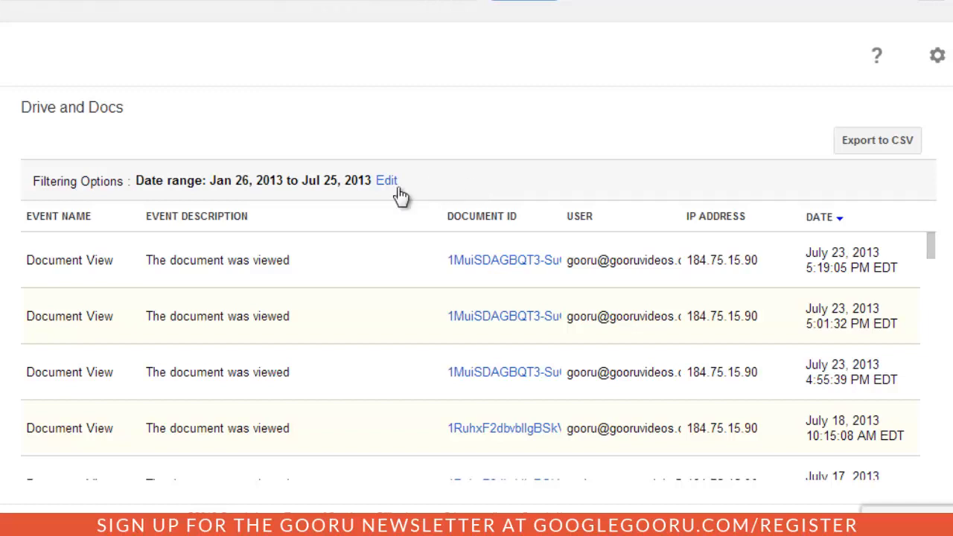
Edit the audit log's date range toward Jun 1 – Jun 3, 2013
left_click(386, 180)
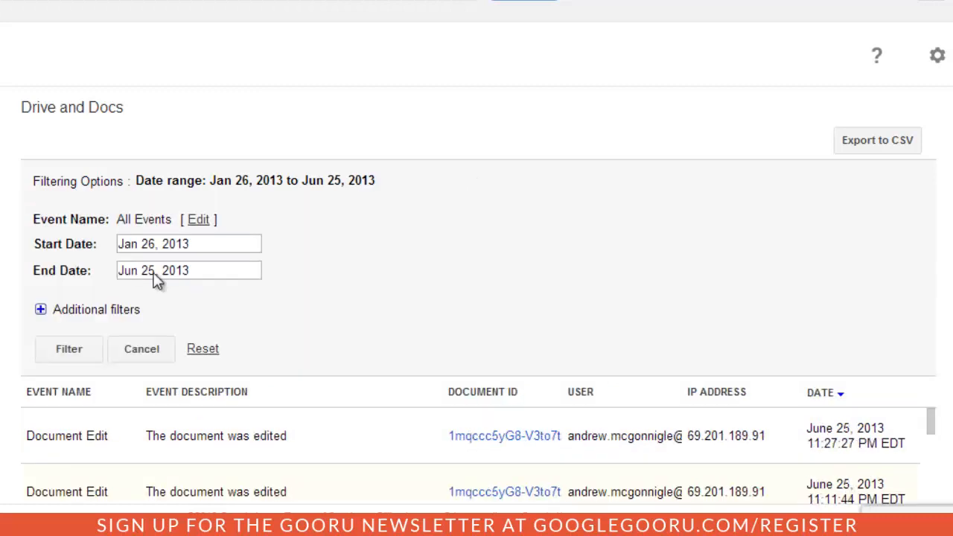
left_click(188, 244)
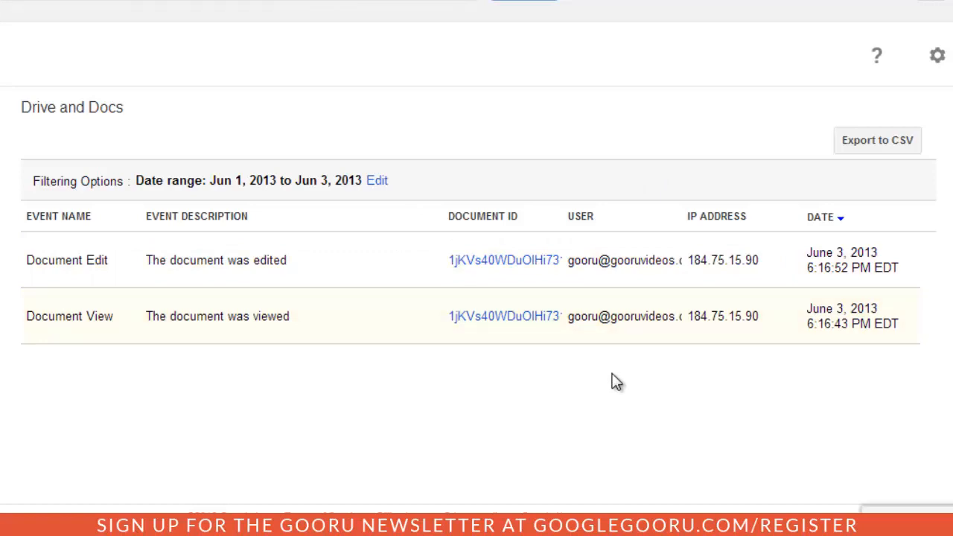
mouse_move(92, 259)
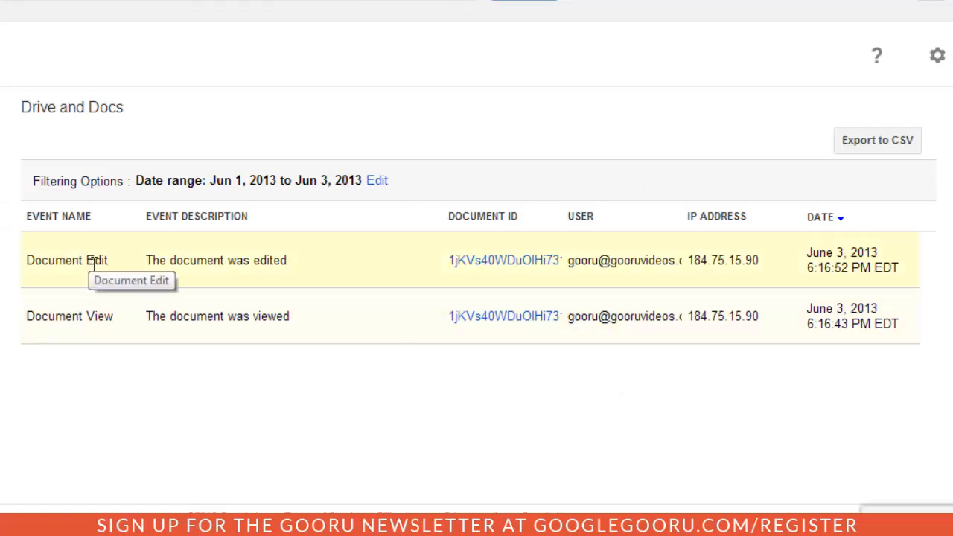
mouse_move(352, 455)
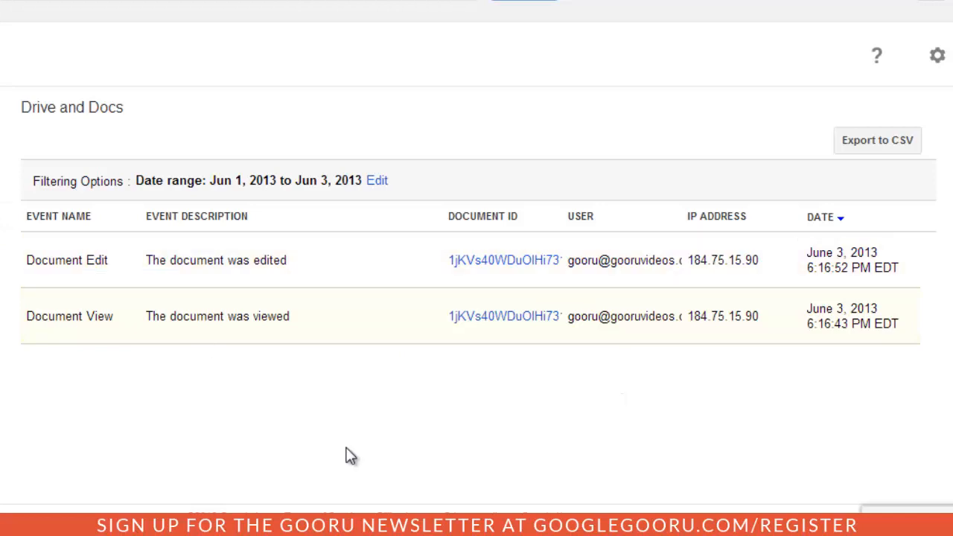